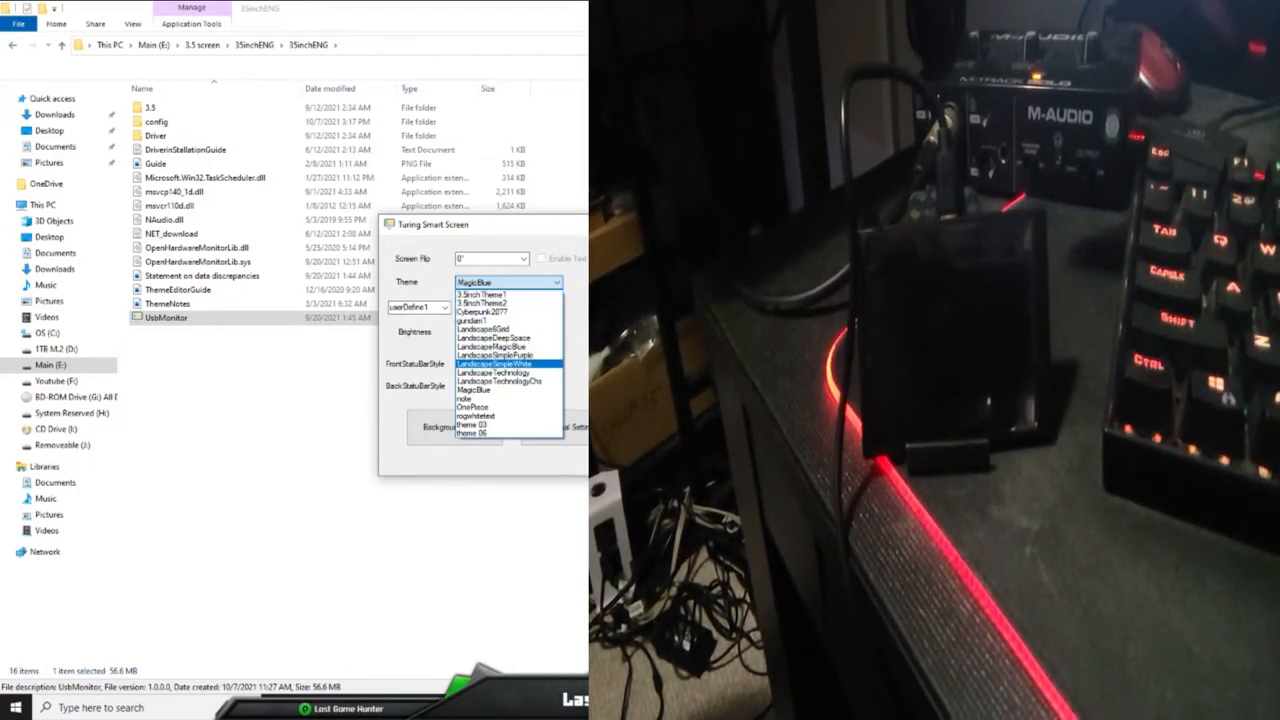
# Choose LandscapeMagicBlue from the Theme list to show the blue stats dashboard.
pyautogui.click(490, 373)
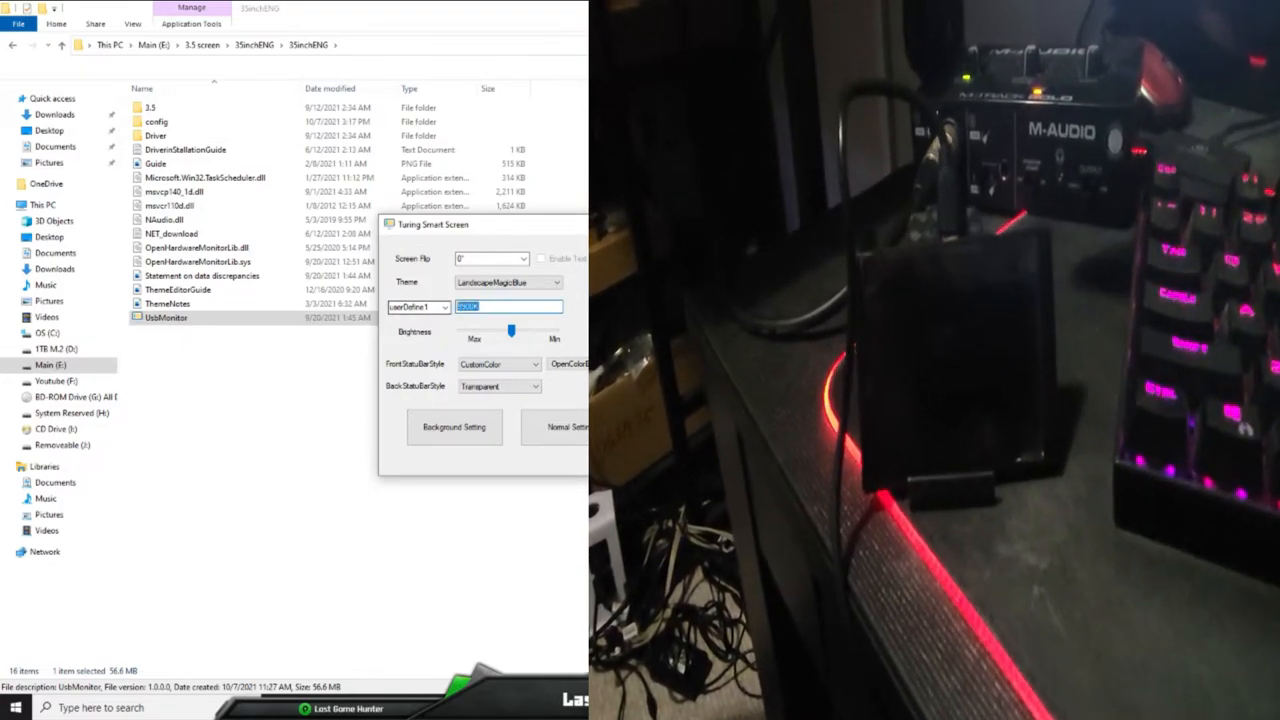
pyautogui.write('100%')
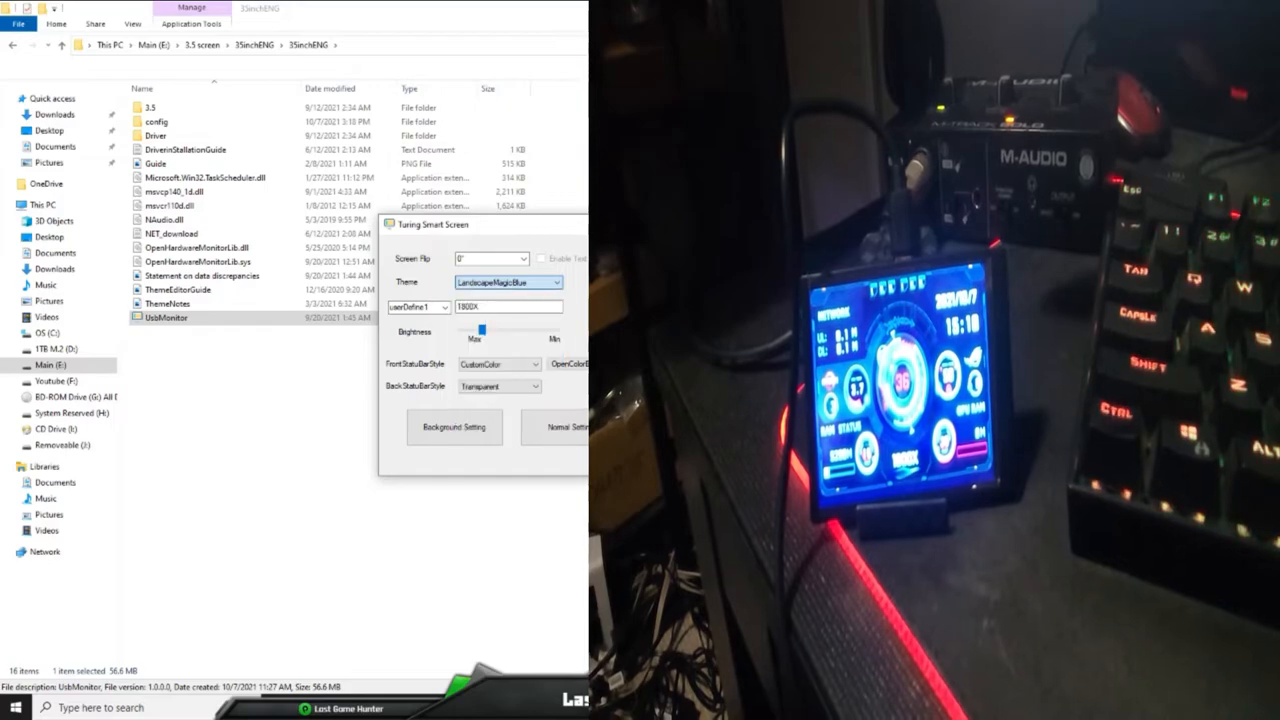
# Pick LandscapeTechnologyChs as the theme for the blue grid-style stats layout.
pyautogui.click(508, 281)
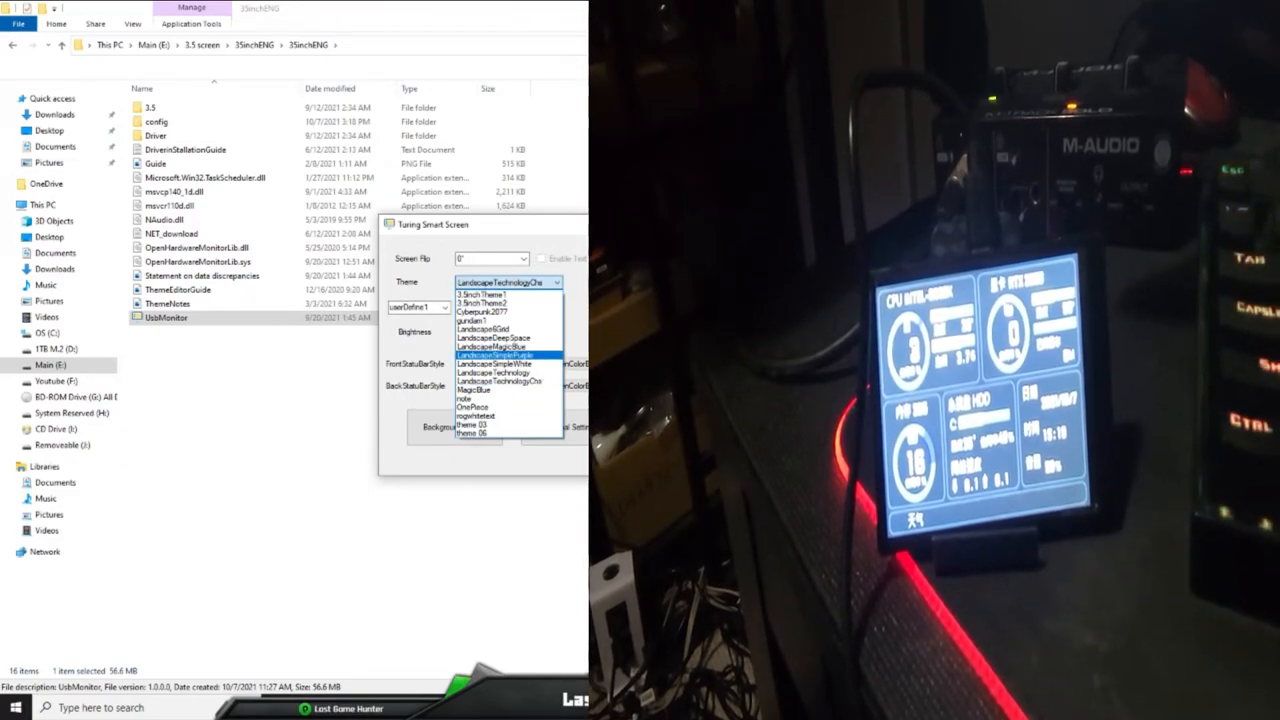
# Select gundam1 as the theme for the red mecha-style dashboard.
pyautogui.click(500, 372)
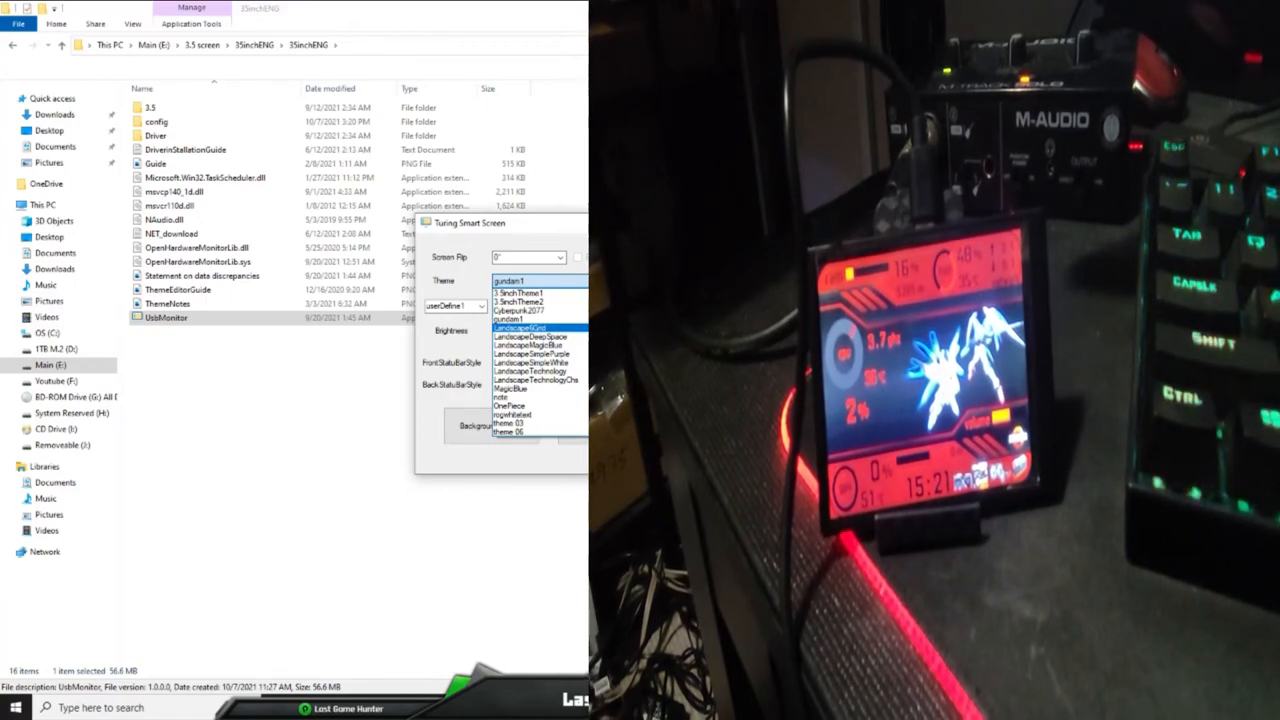
# Choose LandscapeDeepSpace from the Theme list for the blue date-and-stats dashboard.
pyautogui.click(530, 337)
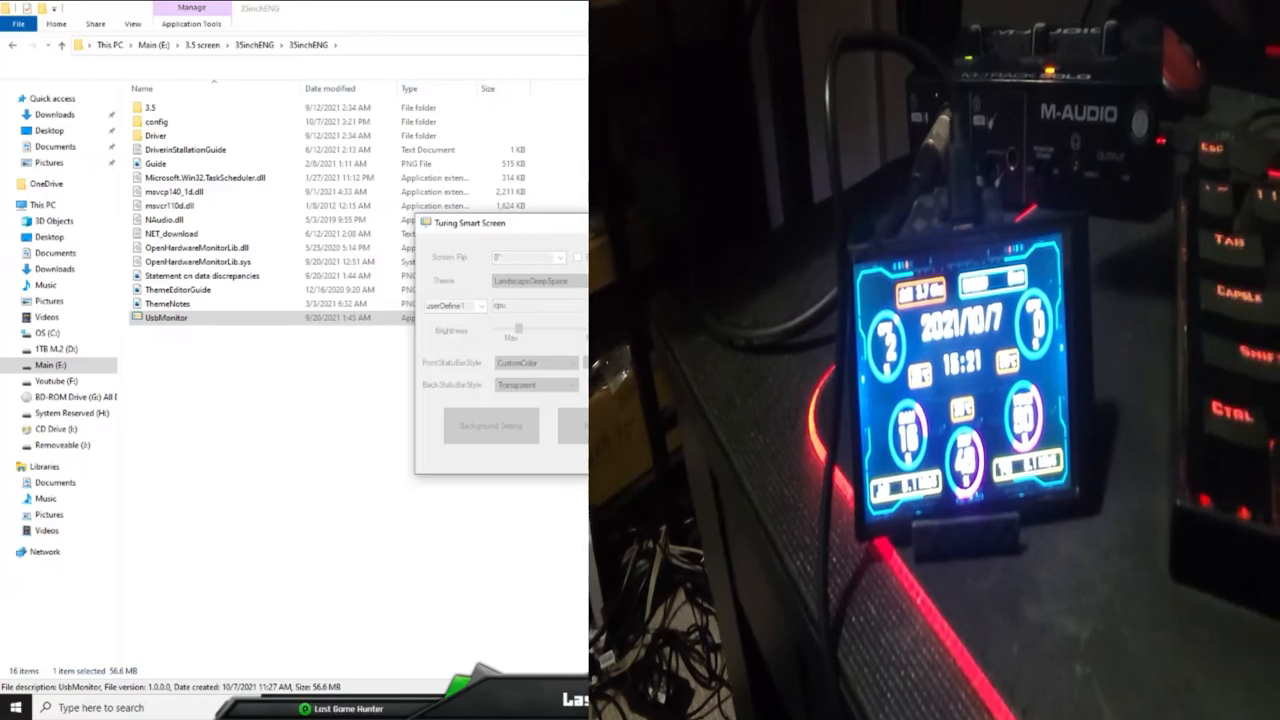
# Try LandscapeSimplePurple, then settle on 3.5inchTheme2 in the Theme dropdown.
pyautogui.click(534, 280)
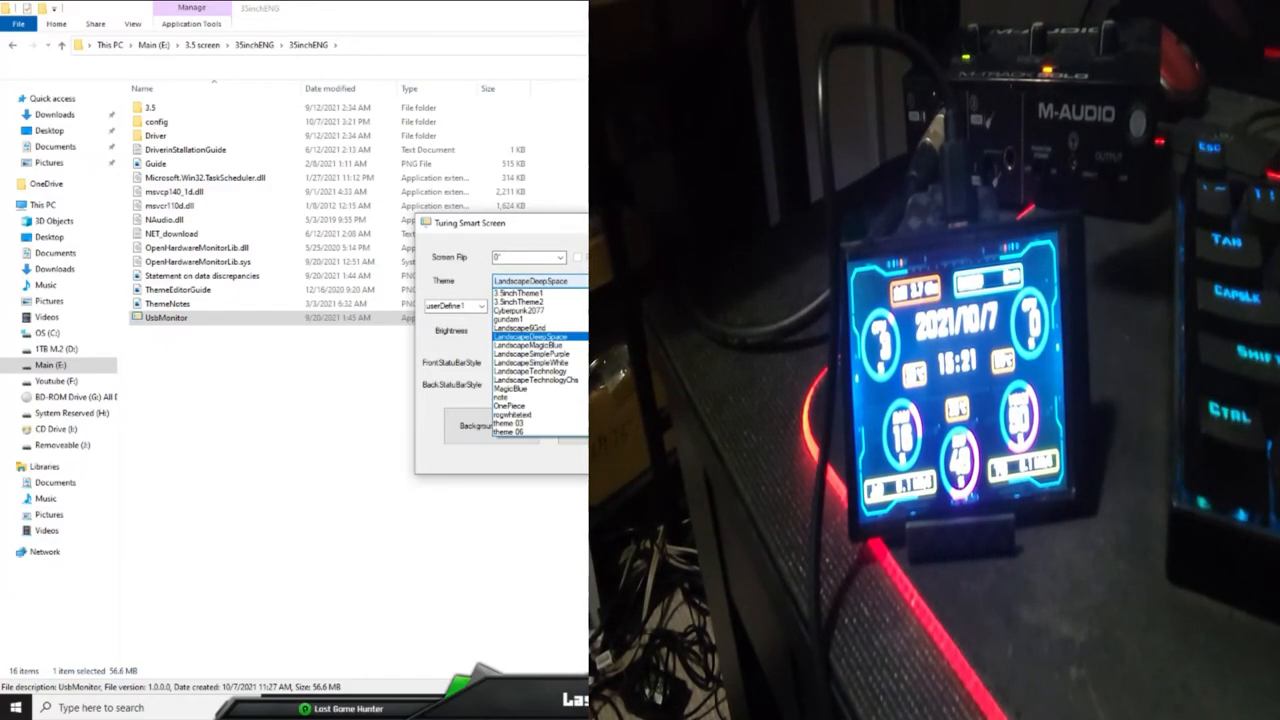
pyautogui.click(533, 353)
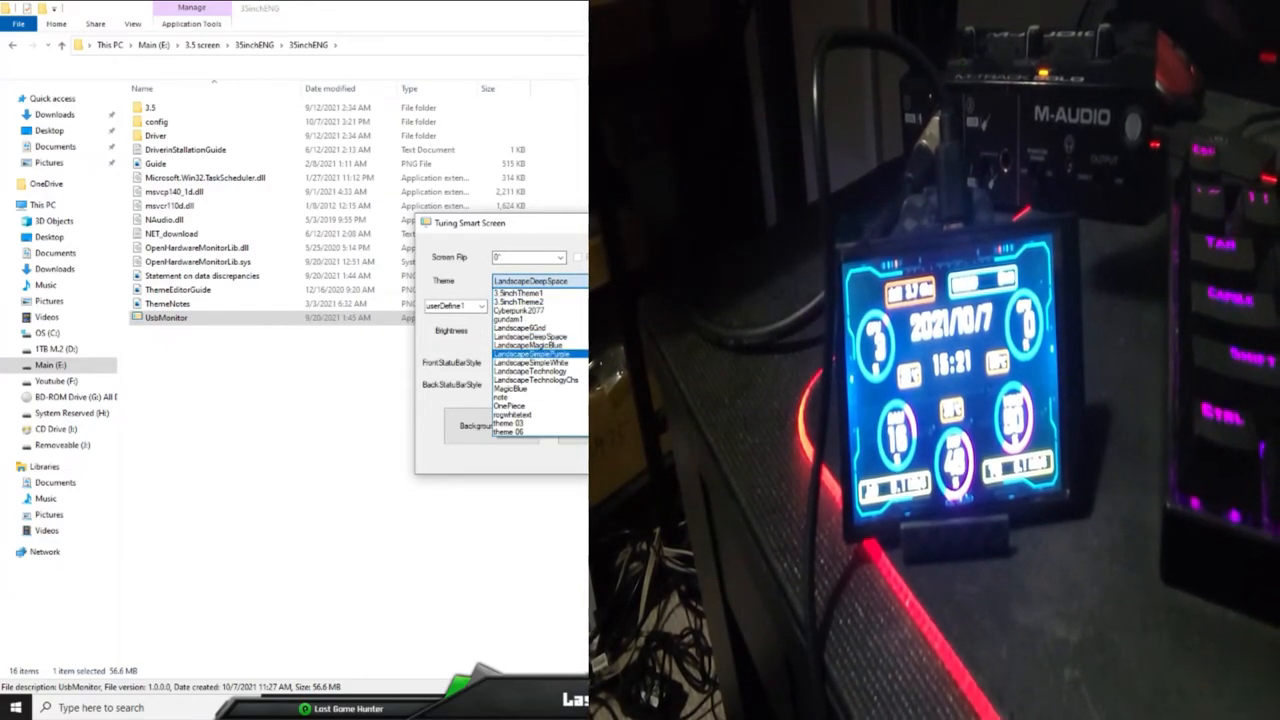
pyautogui.click(535, 352)
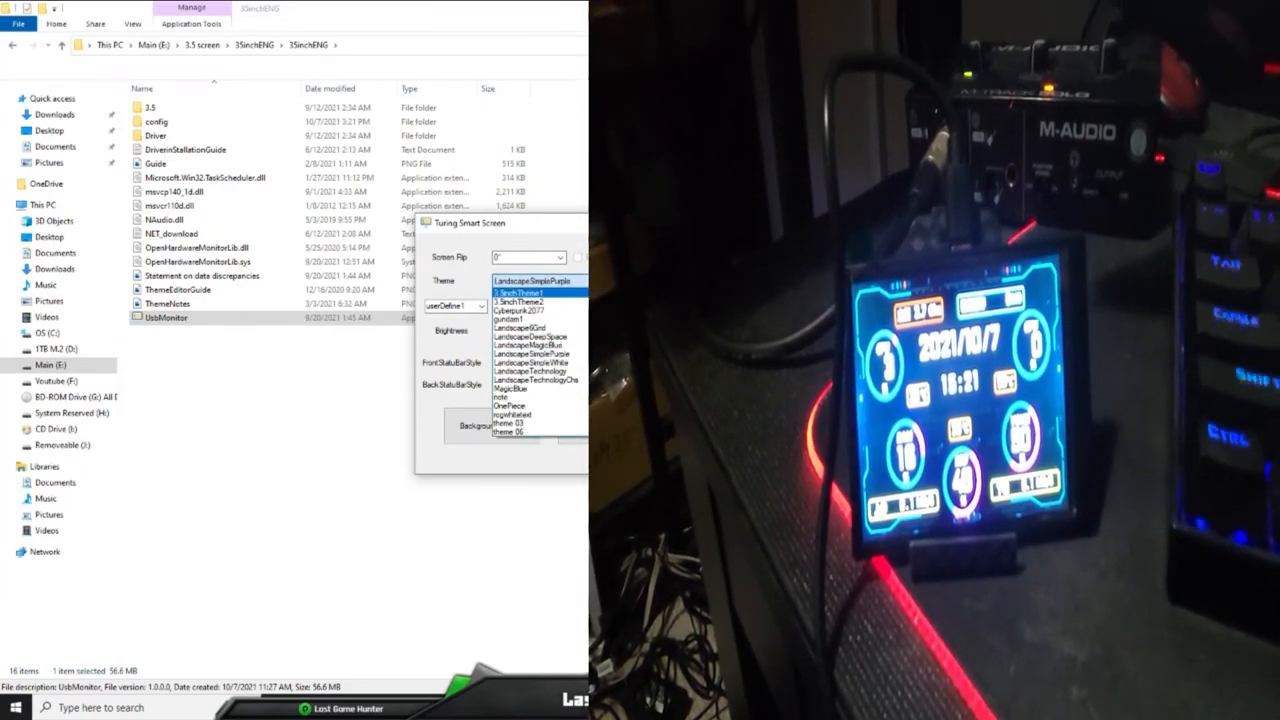
pyautogui.click(518, 291)
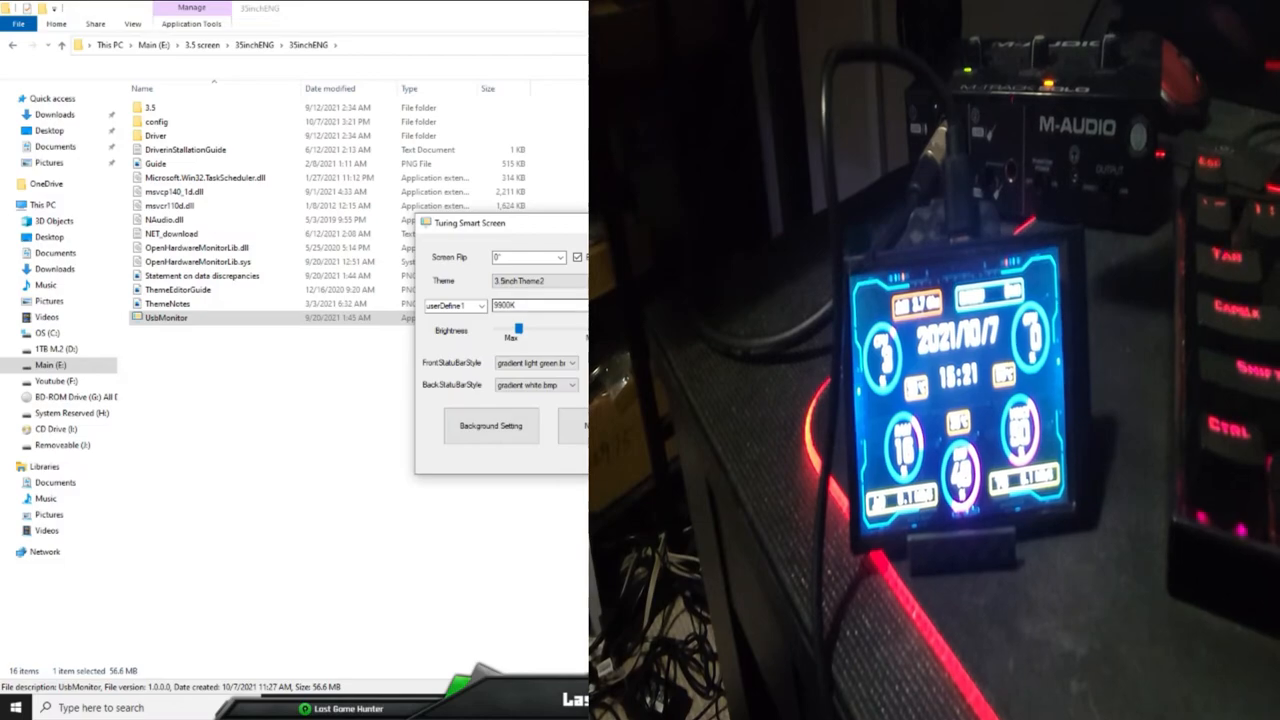